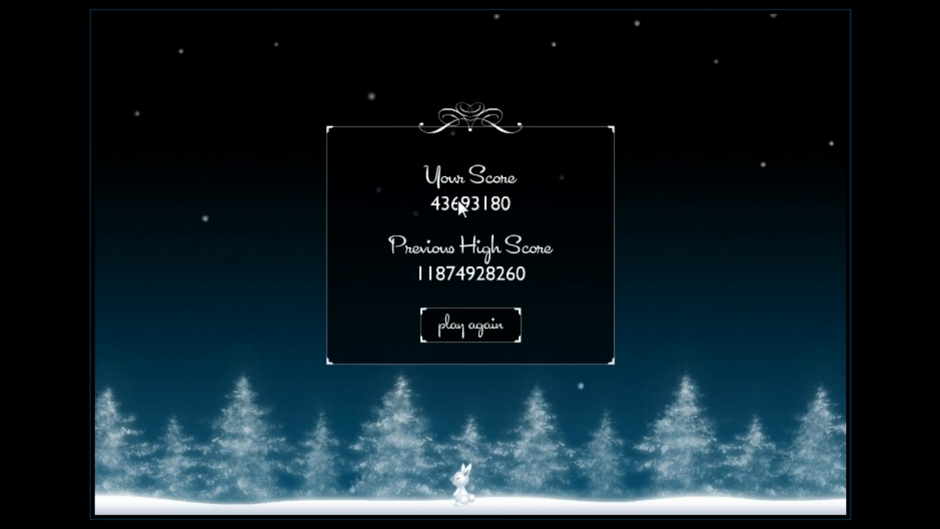
pyautogui.moveTo(507, 234)
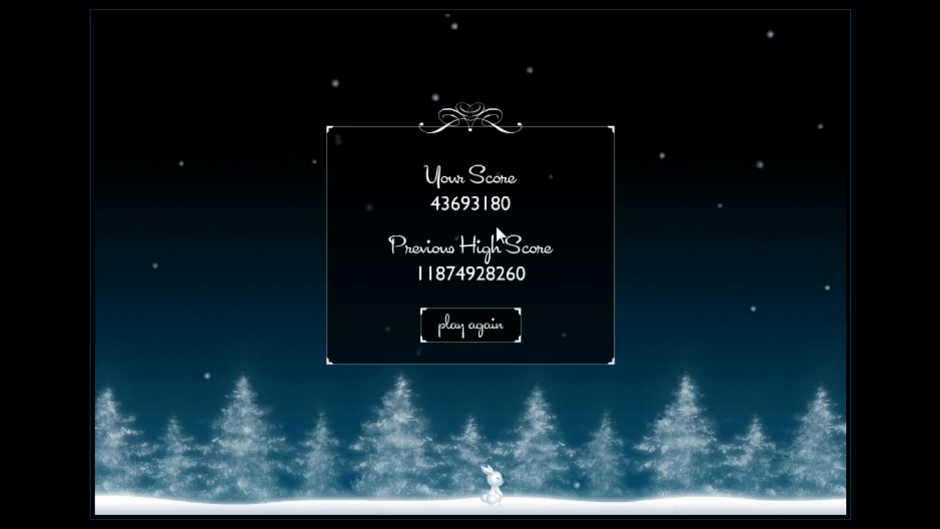
# Start a new run and steer the rabbit up the bells, ending with a score of 1,218,540.
pyautogui.click(473, 326)
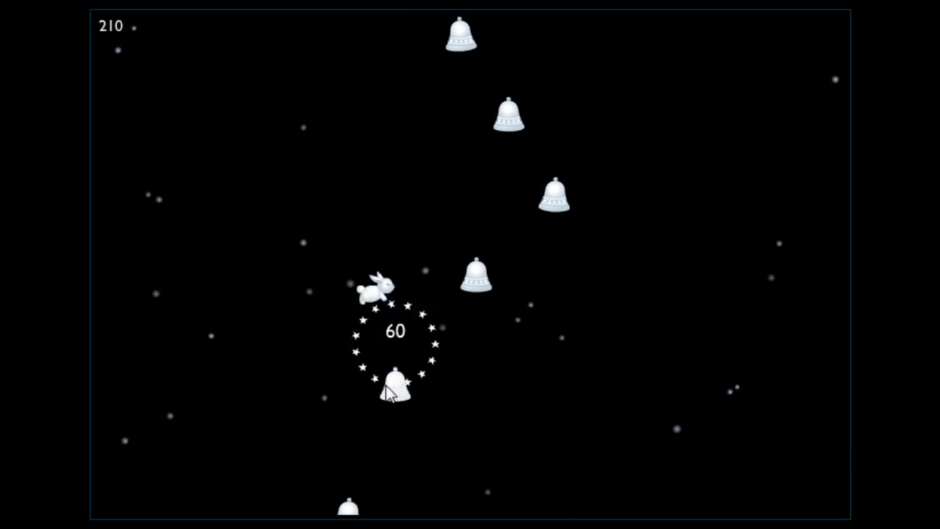
pyautogui.click(393, 394)
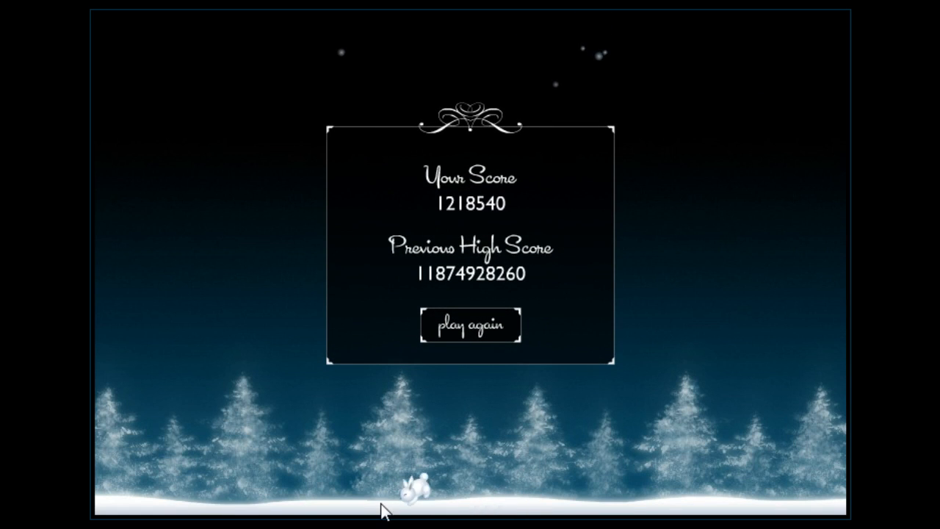
pyautogui.moveTo(558, 517)
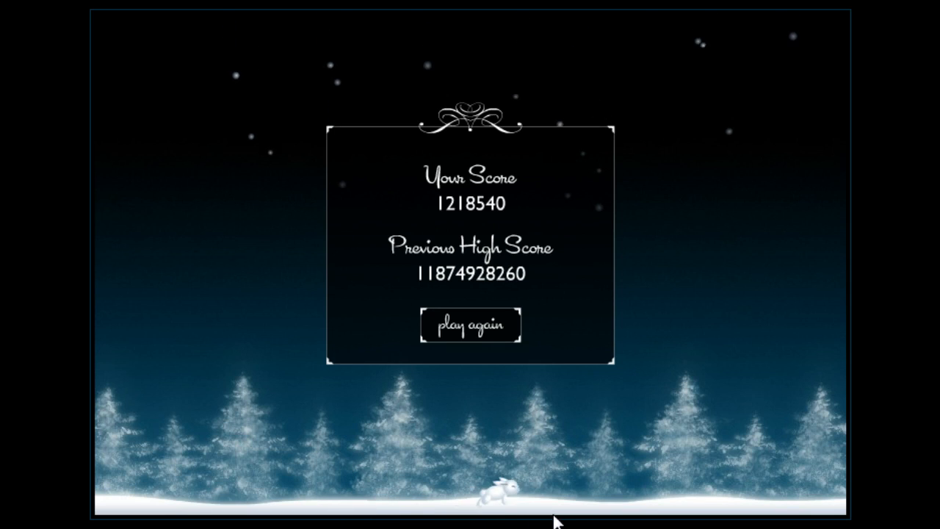